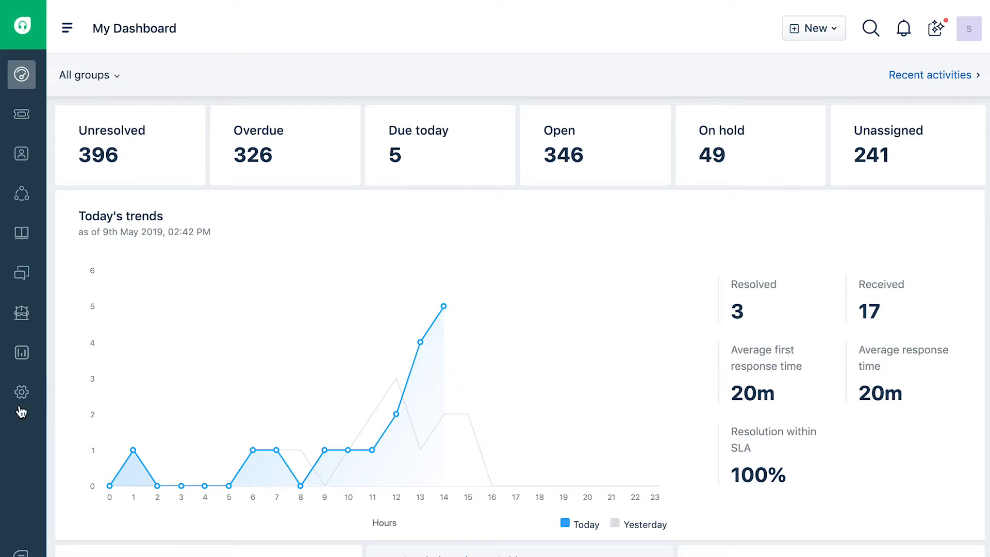
Open Admin > Automations to show the ticket creation rules list.
{"action": "left_click", "coordinate": [22, 391]}
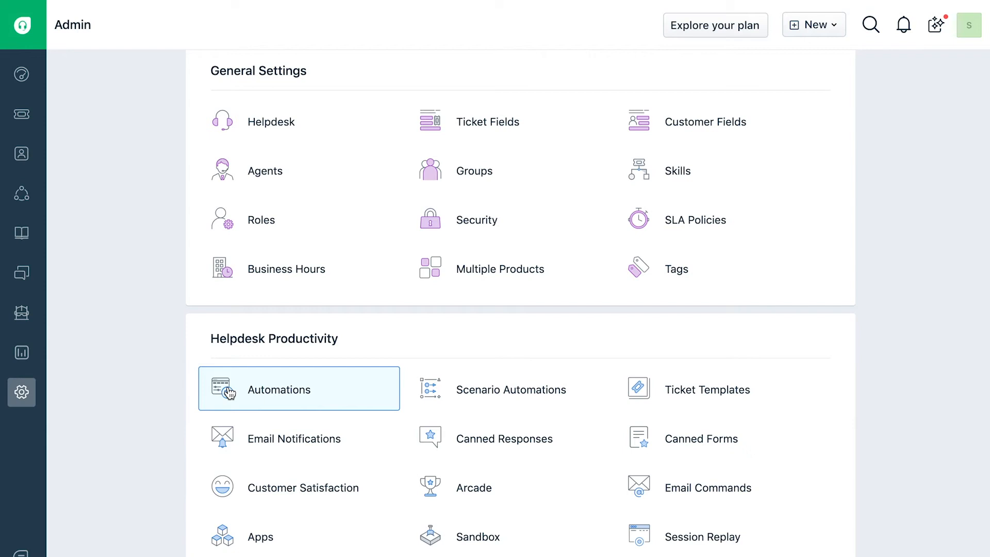
{"action": "left_click", "coordinate": [279, 389]}
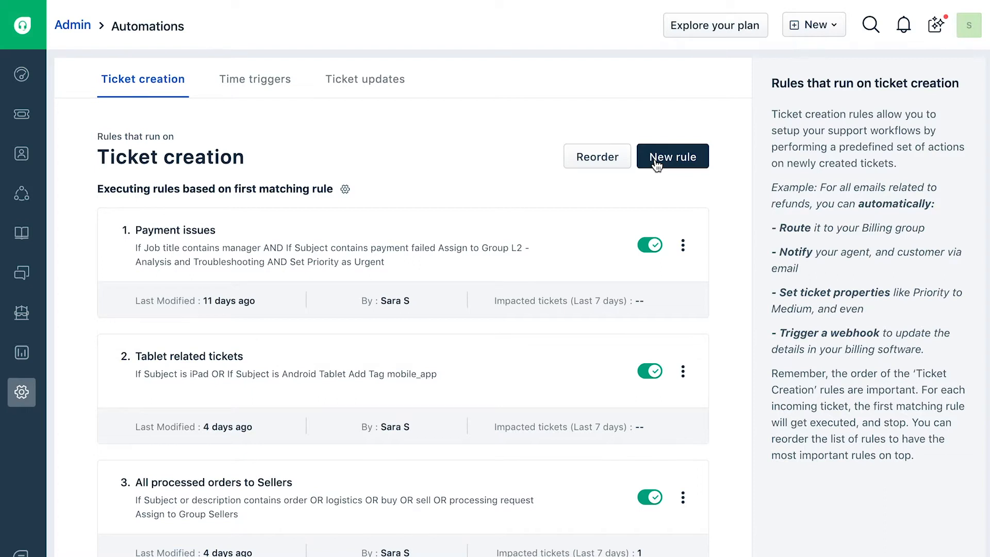
Start a new rule set to Match ALL, adding a second condition block joined with AND.
{"action": "left_click", "coordinate": [672, 156]}
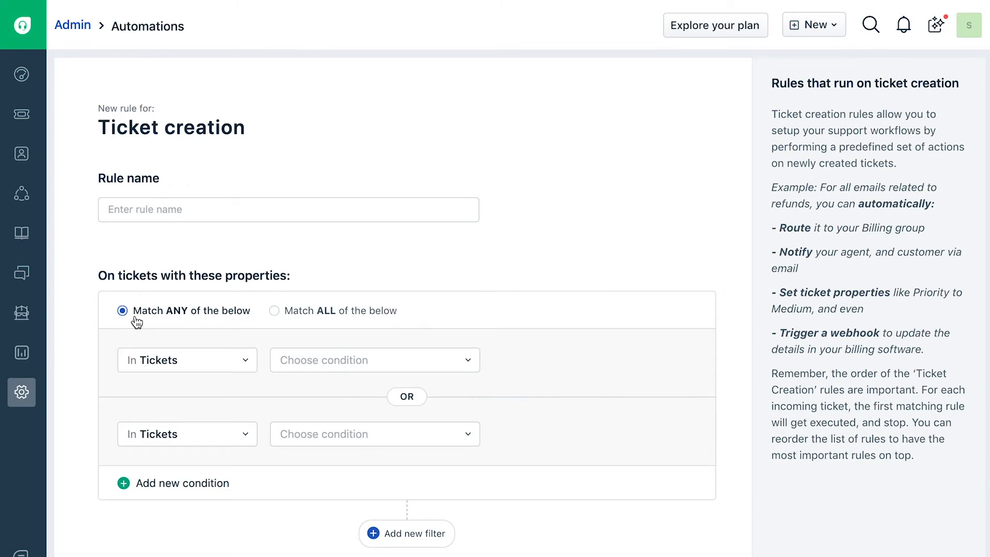
{"action": "left_click", "coordinate": [273, 309]}
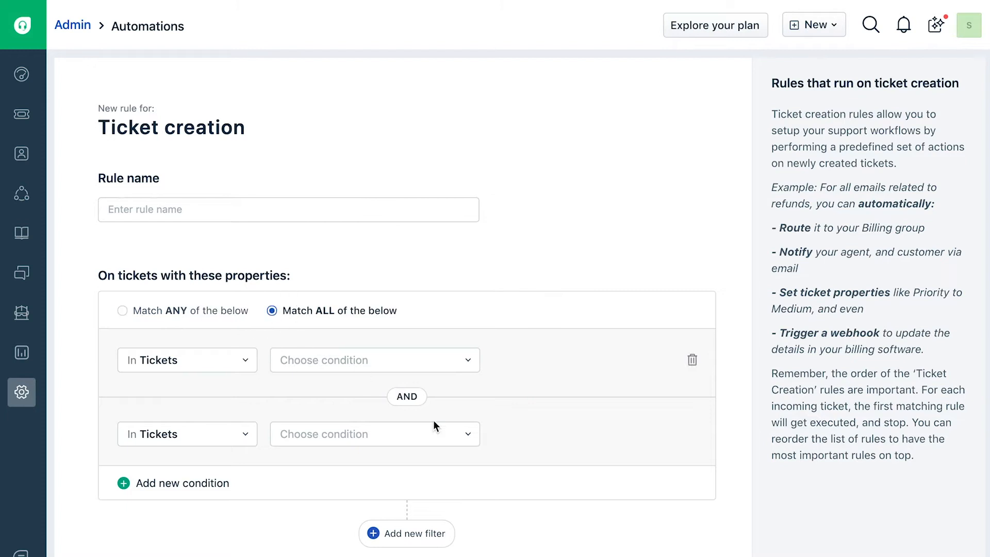
{"action": "scroll", "scroll_direction": "down", "scroll_amount": 3}
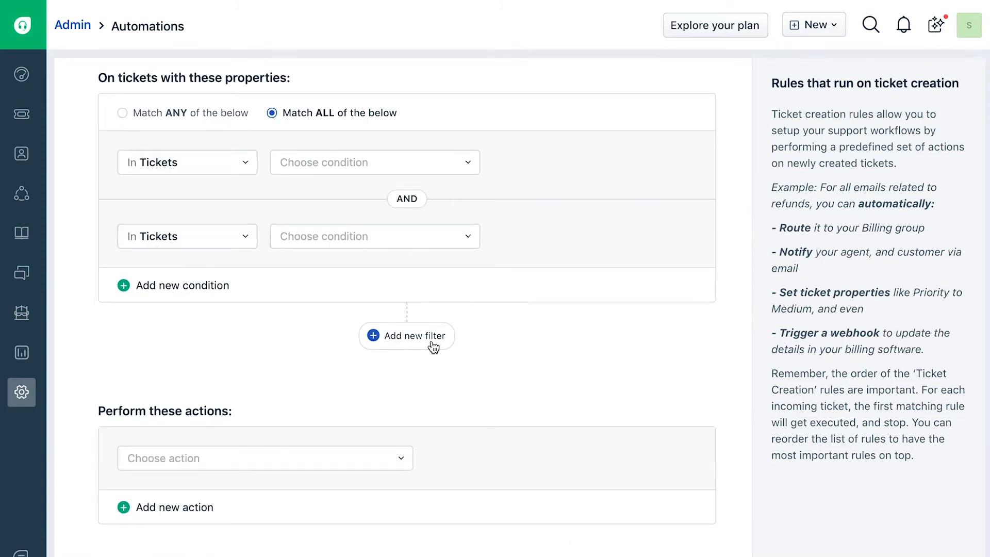
{"action": "left_click", "coordinate": [406, 335]}
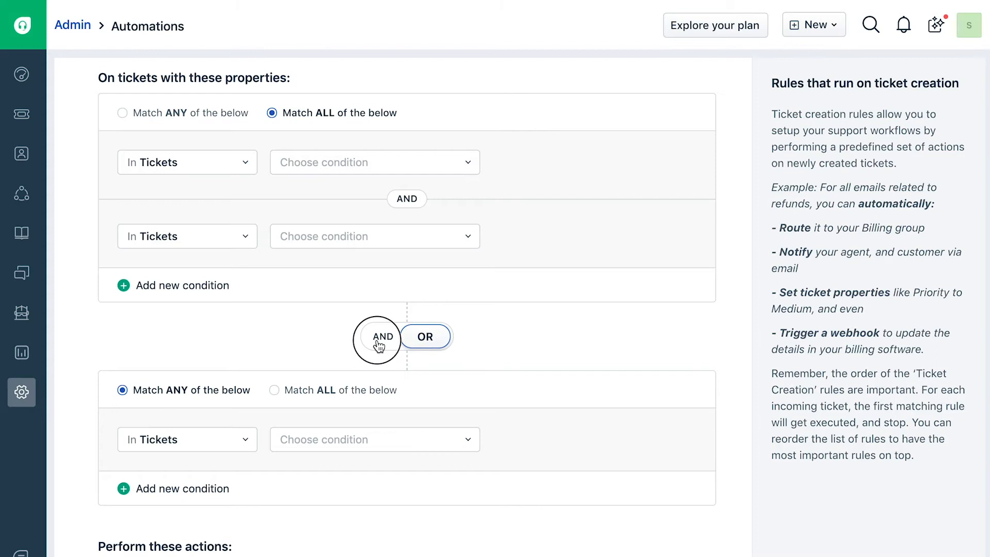
{"action": "left_click", "coordinate": [383, 335]}
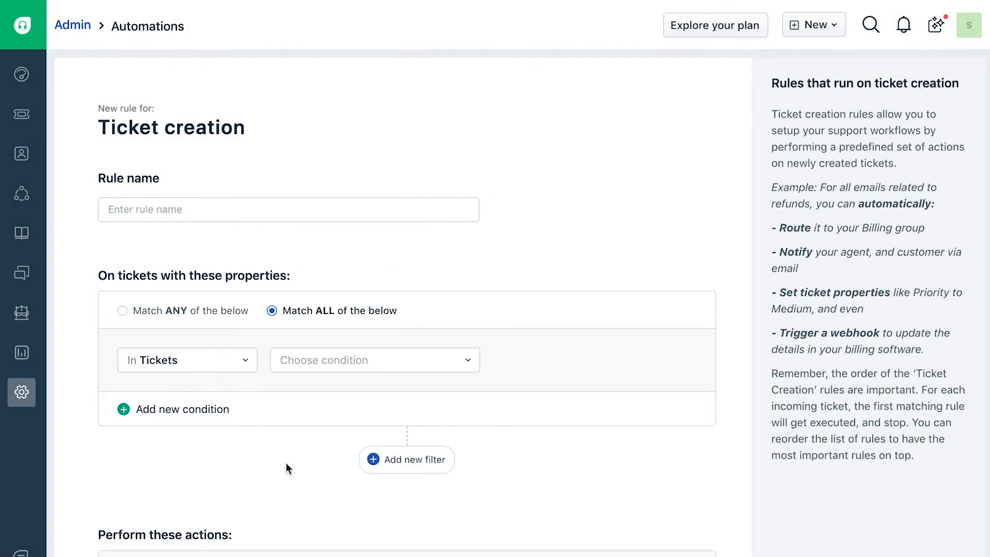
Switch the first condition's category from In Tickets to Companies and browse the condition options.
{"action": "left_click", "coordinate": [187, 360]}
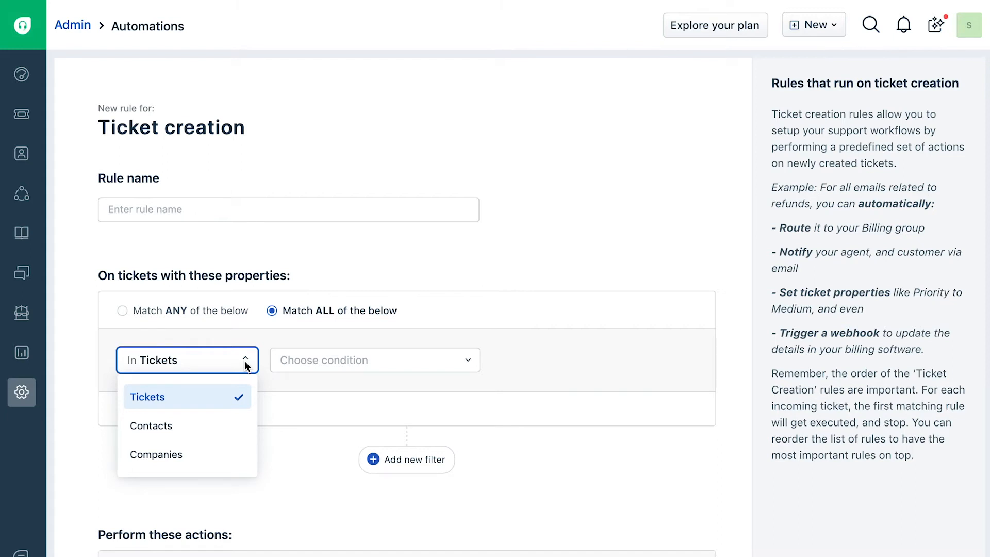
{"action": "left_click", "coordinate": [156, 454]}
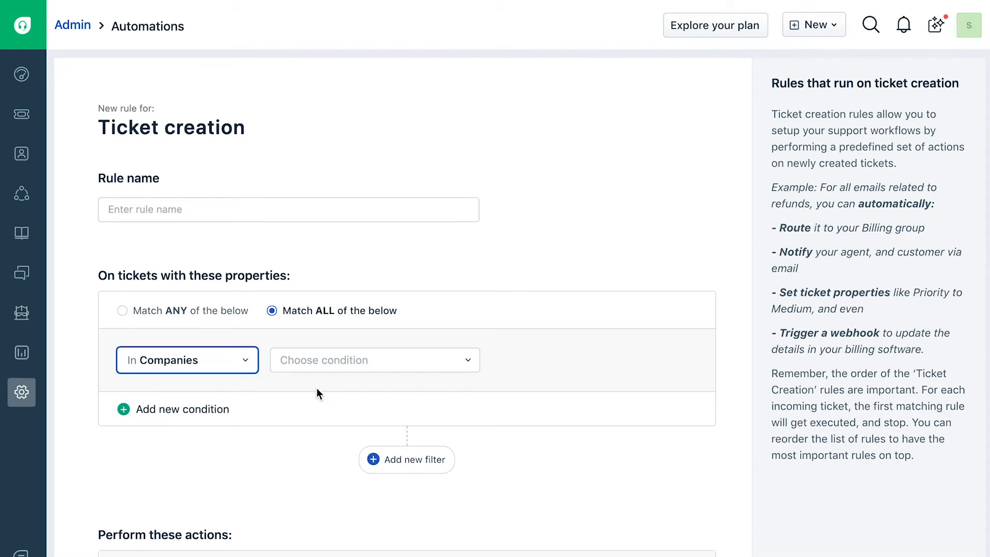
{"action": "left_click", "coordinate": [374, 360]}
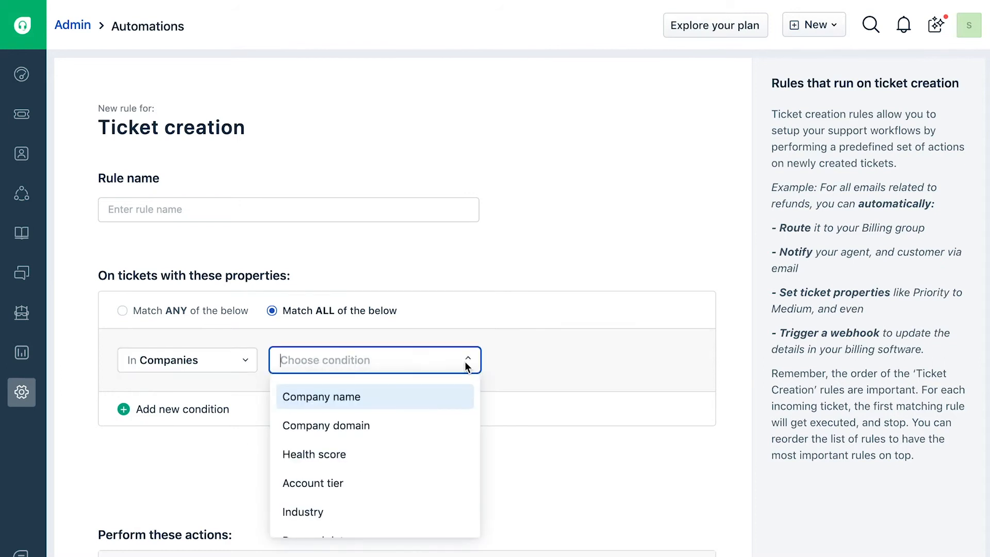
{"action": "scroll", "scroll_direction": "down", "scroll_amount": 3}
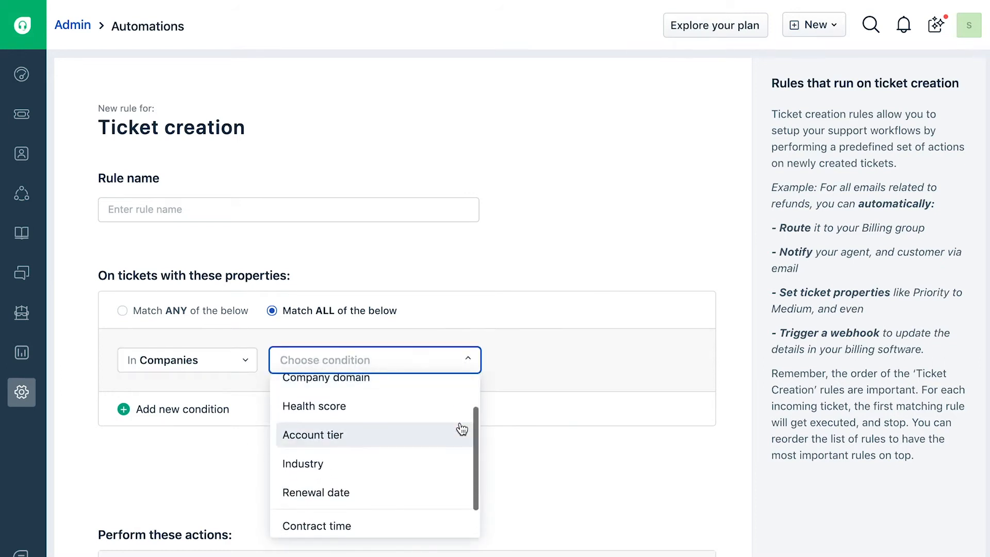
{"action": "scroll", "scroll_direction": "down", "scroll_amount": 3}
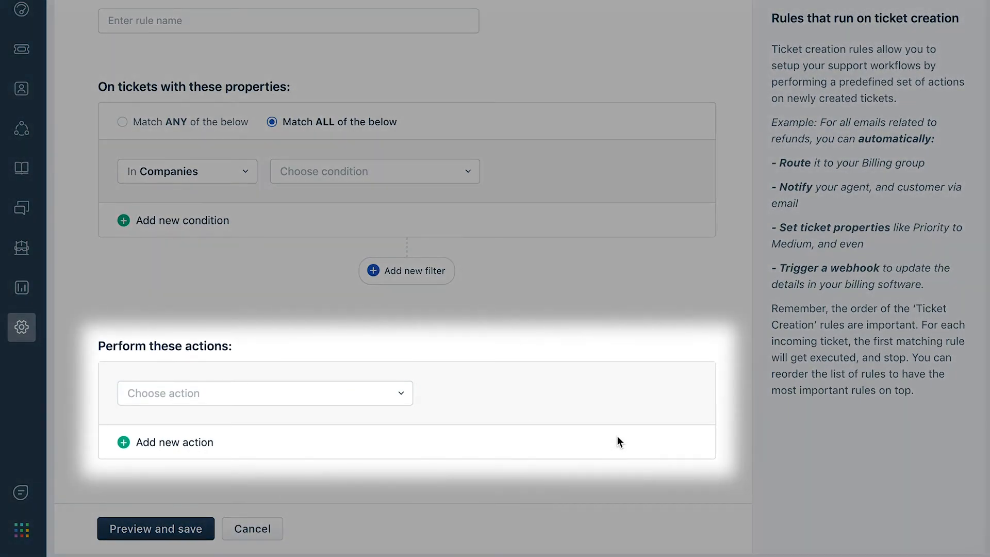
{"action": "left_click", "coordinate": [264, 393]}
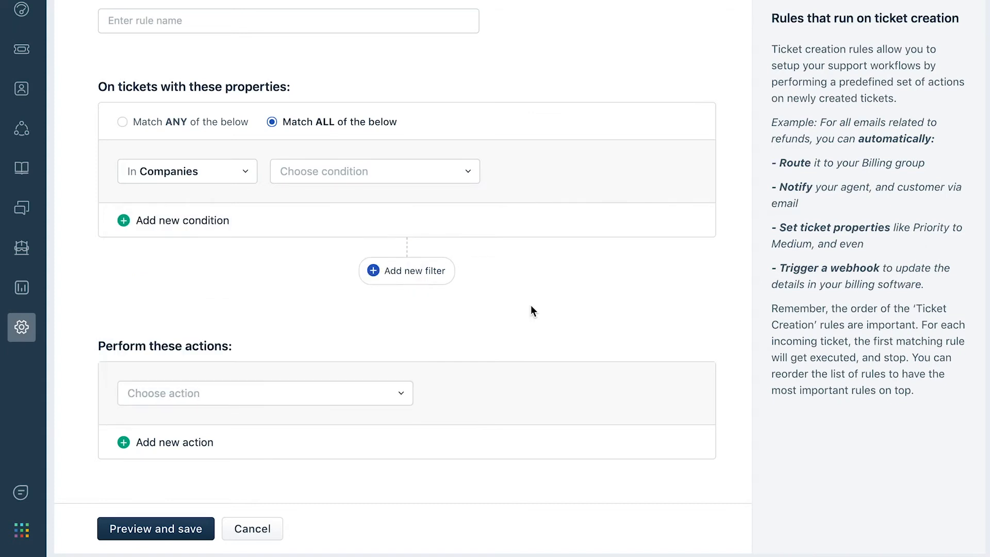
{"action": "scroll", "scroll_direction": "up", "scroll_amount": 3}
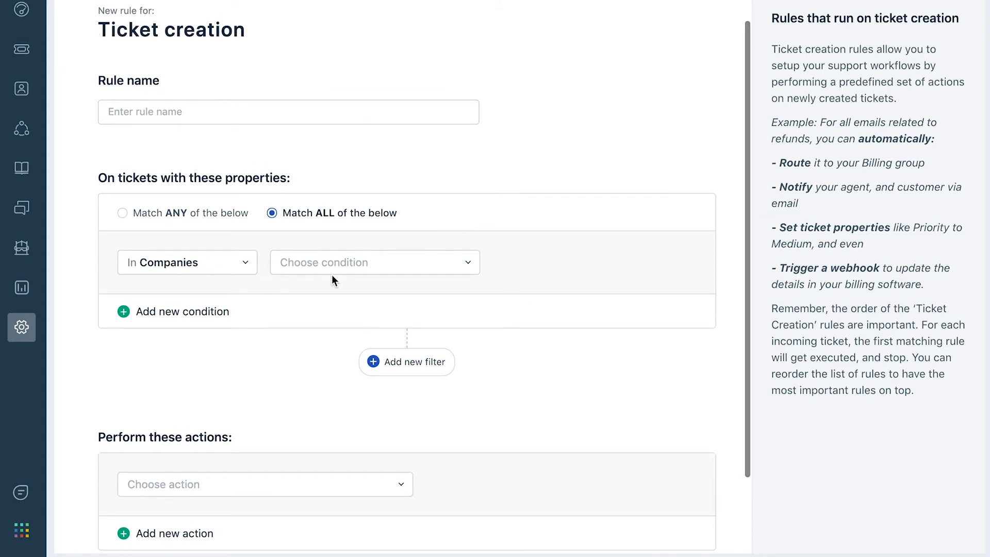
Set the first condition back to ticket properties and search conditions for 'sub'.
{"action": "left_click", "coordinate": [186, 262]}
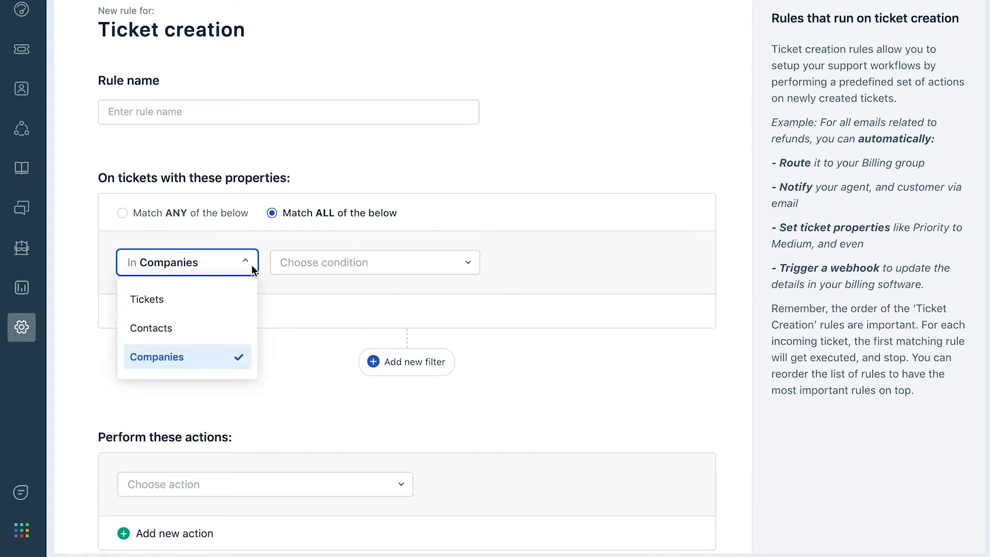
{"action": "left_click", "coordinate": [147, 298]}
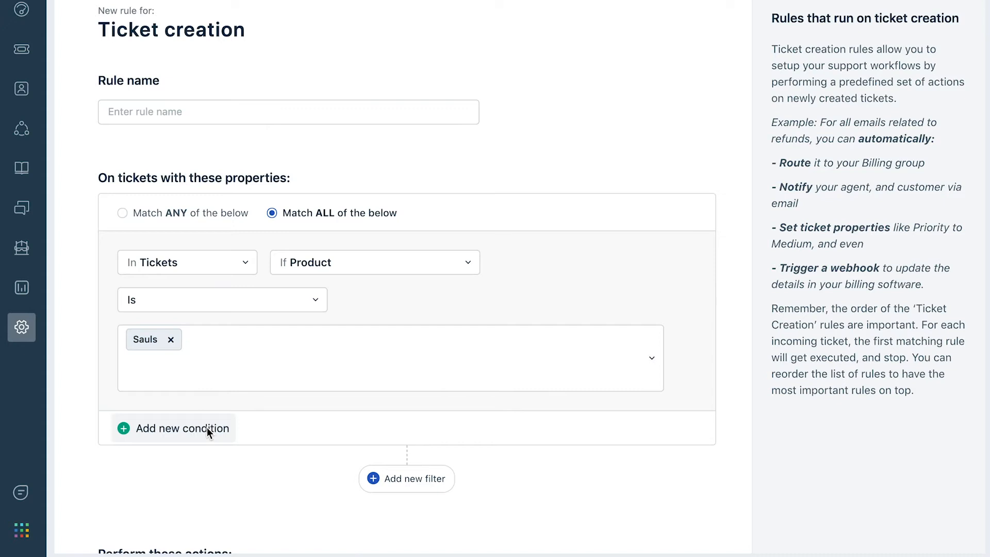
{"action": "type", "text": "sub"}
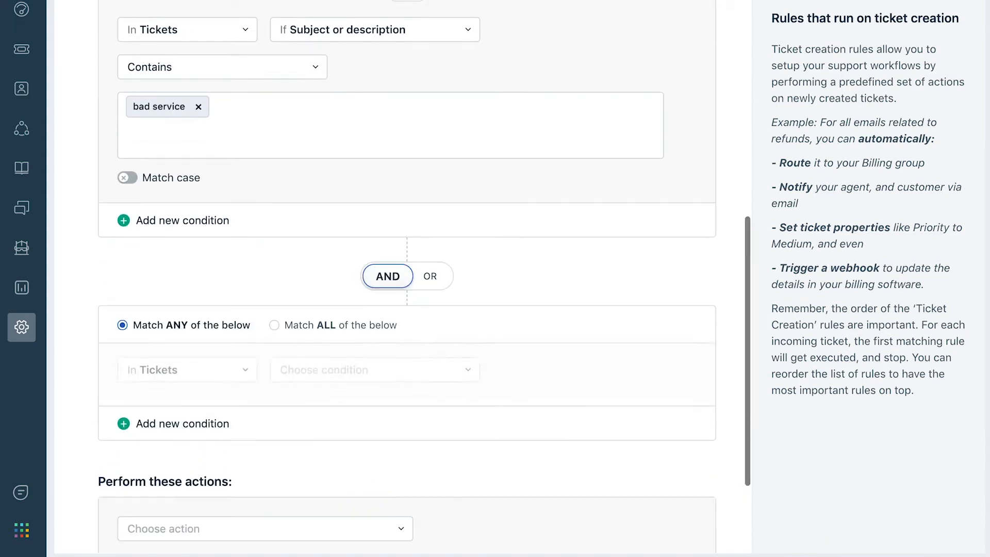
Make the second block match requester title Manager or company health score At risk.
{"action": "left_click", "coordinate": [186, 369]}
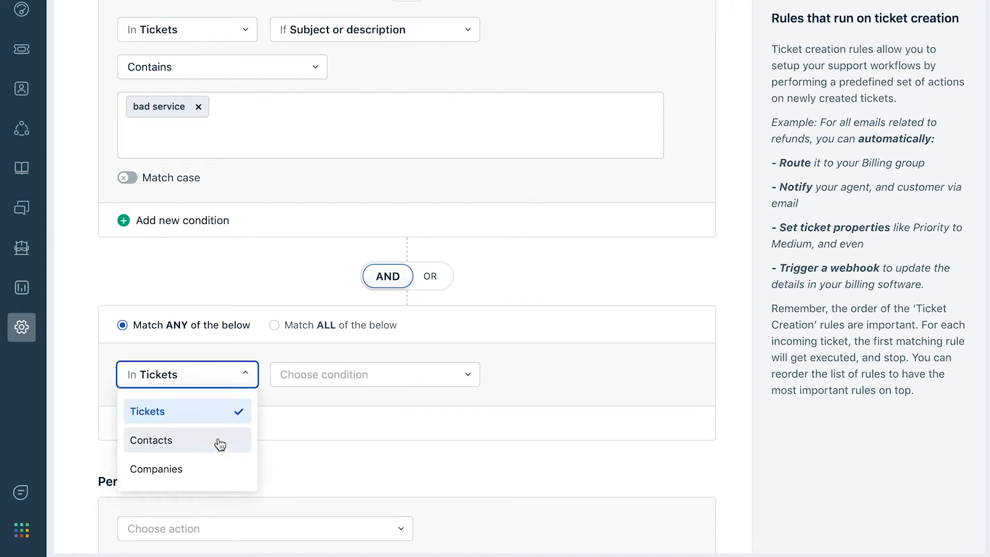
{"action": "left_click", "coordinate": [151, 440]}
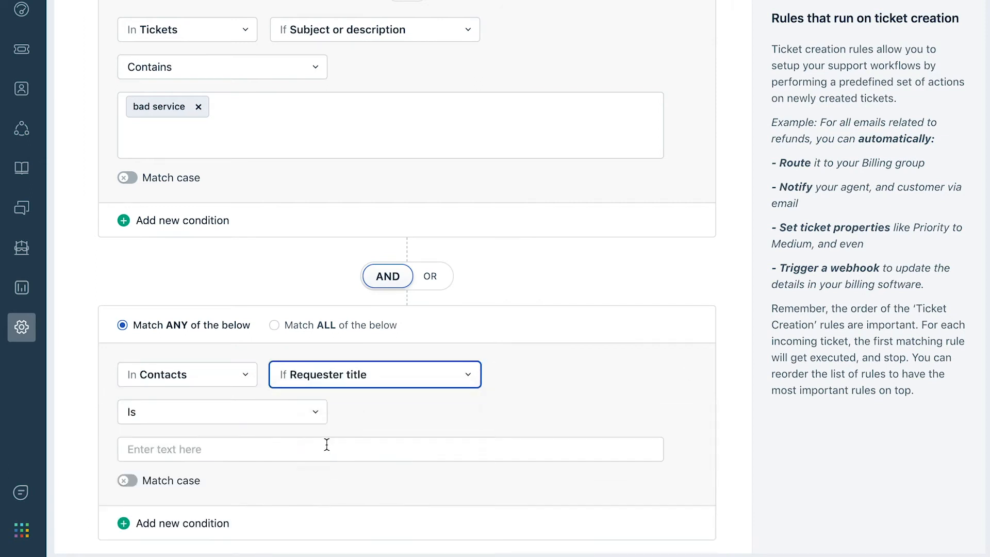
{"action": "type", "text": "Manager"}
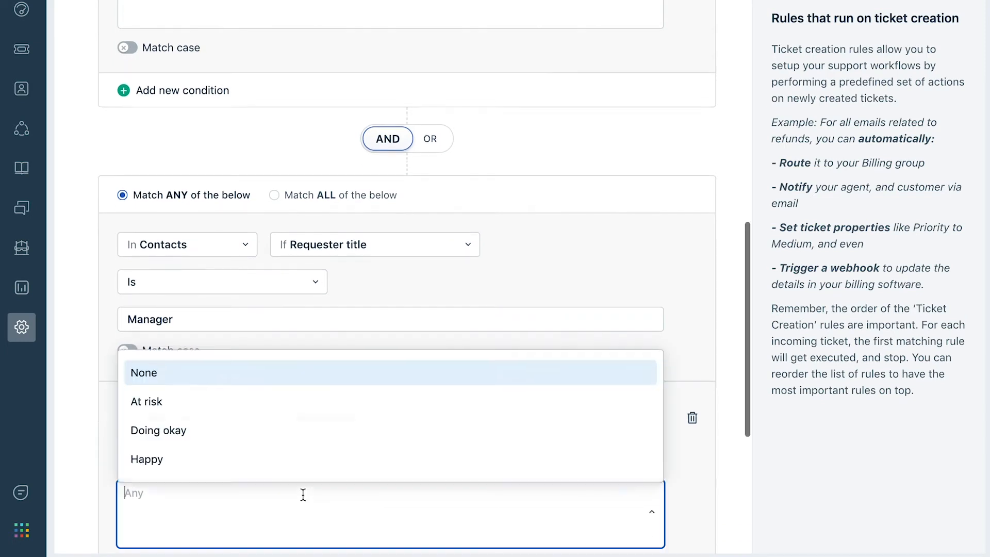
{"action": "left_click", "coordinate": [146, 402]}
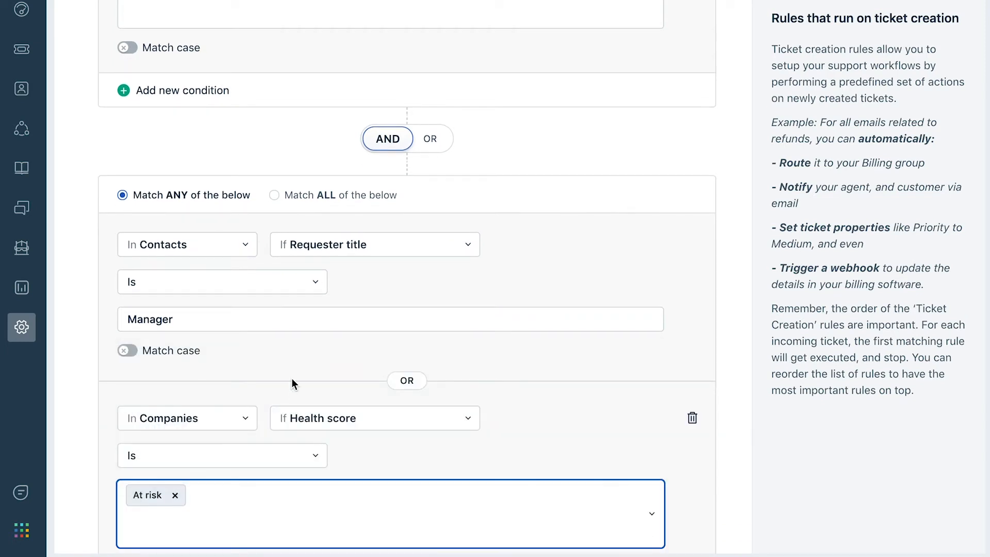
{"action": "scroll", "scroll_direction": "down", "scroll_amount": 3}
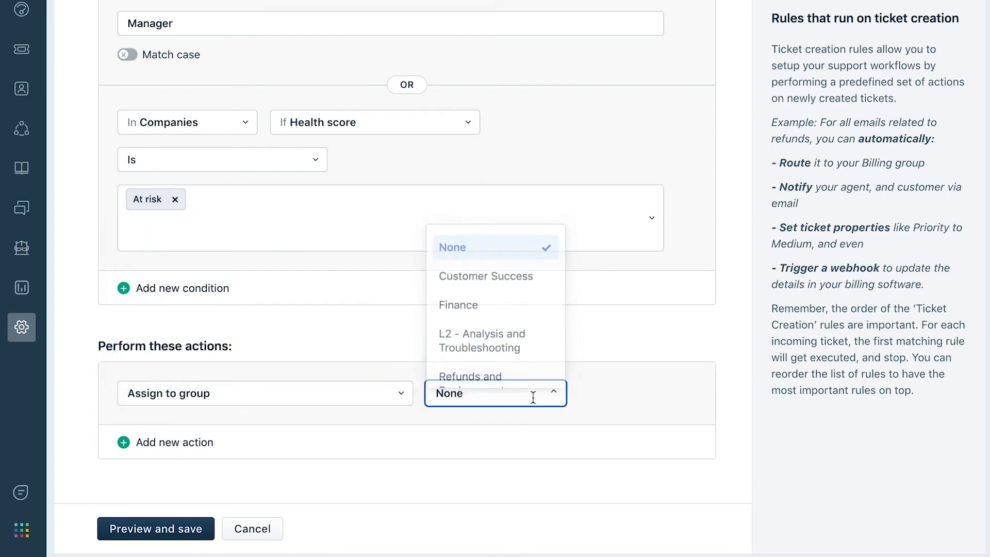
Add actions: assign to group Customer Success, priority High, and tag reach_out.
{"action": "left_click", "coordinate": [485, 276]}
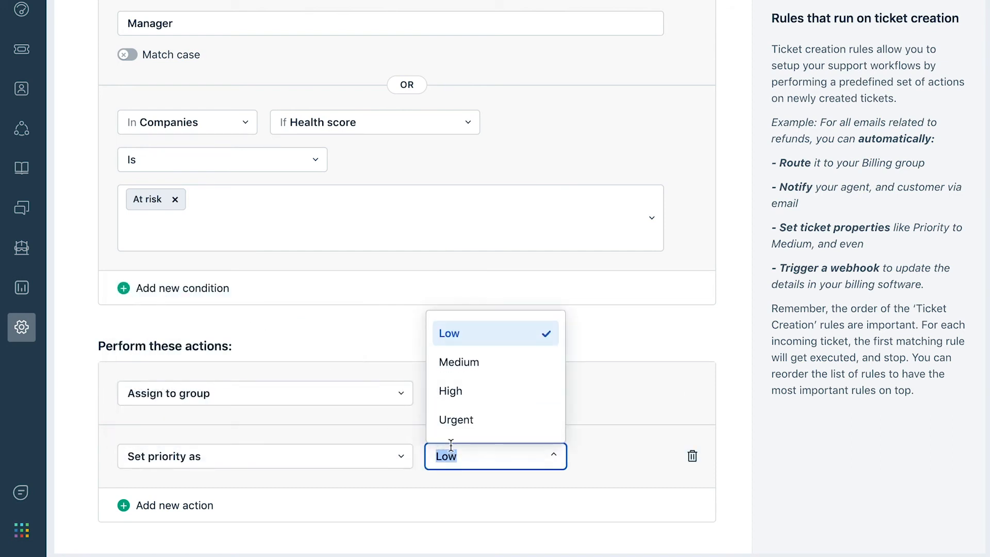
{"action": "left_click", "coordinate": [450, 391]}
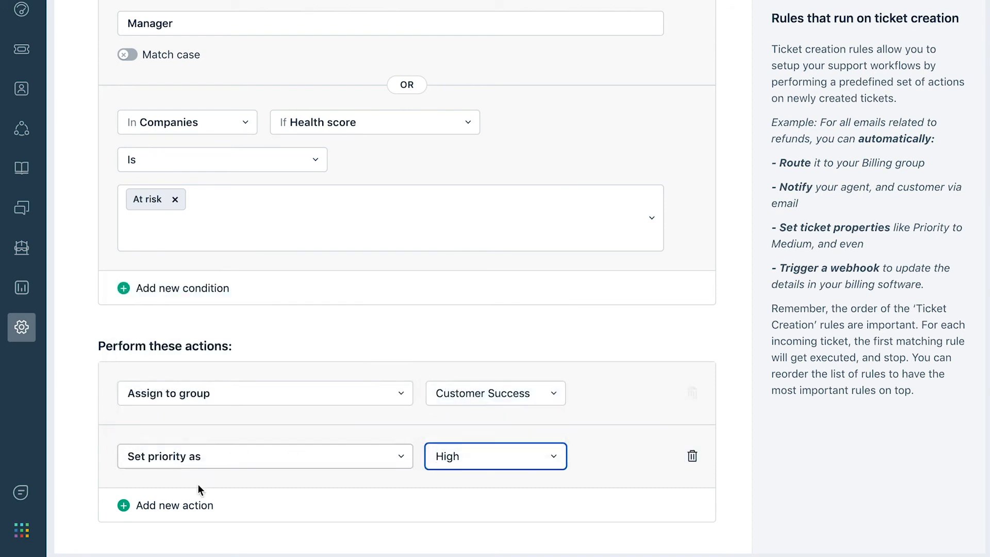
{"action": "type", "text": "tag"}
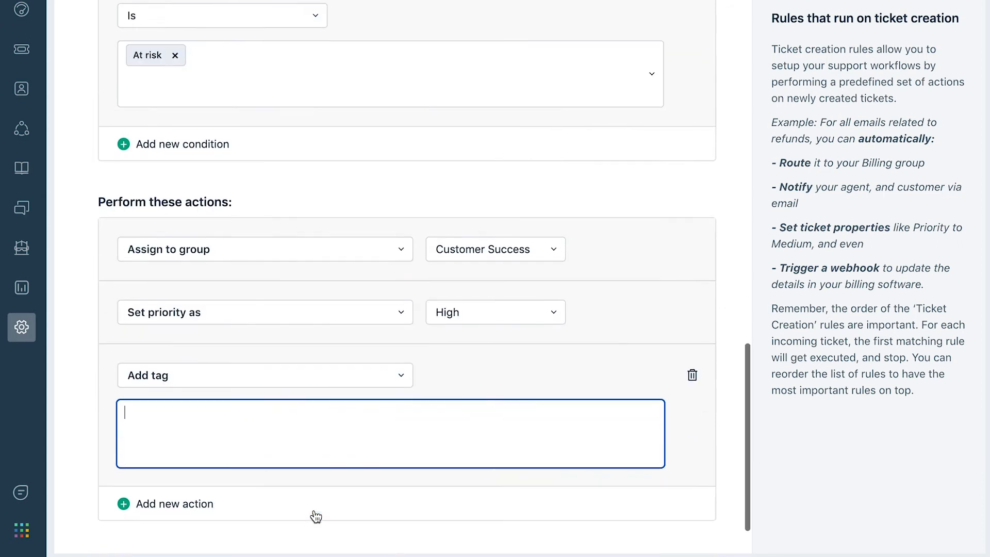
{"action": "type", "text": "reach_out"}
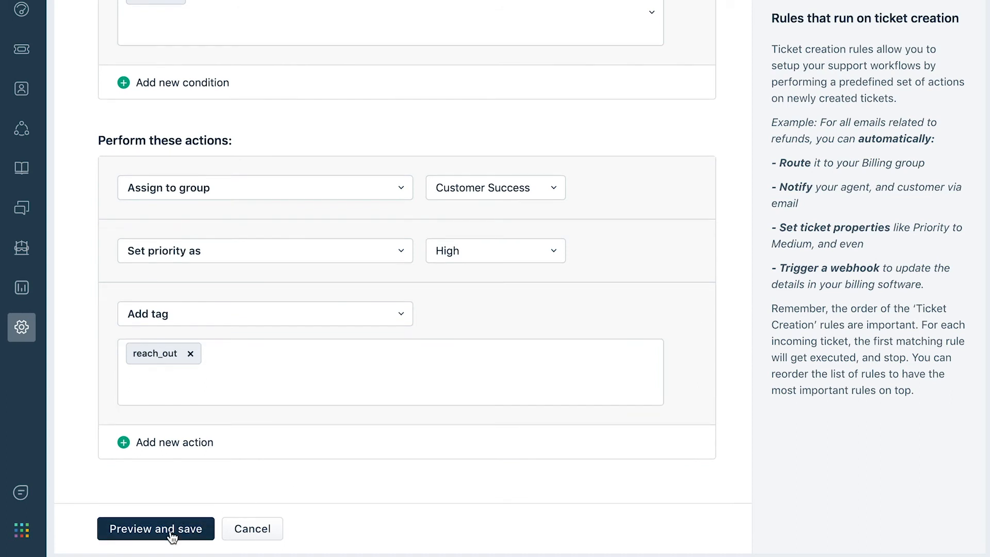
Preview the rule summary, then save and enable the rule.
{"action": "left_click", "coordinate": [155, 528]}
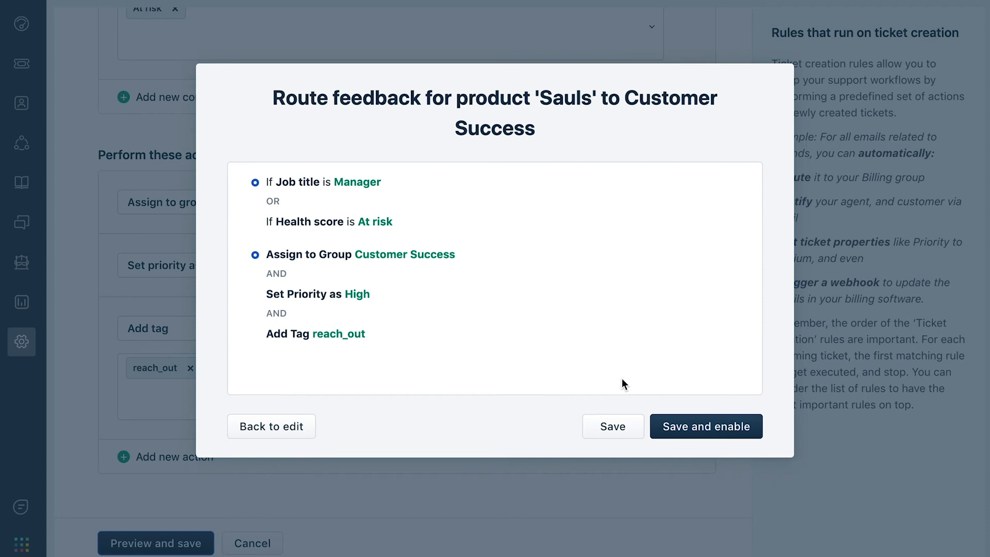
{"action": "mouse_move", "coordinate": [705, 426]}
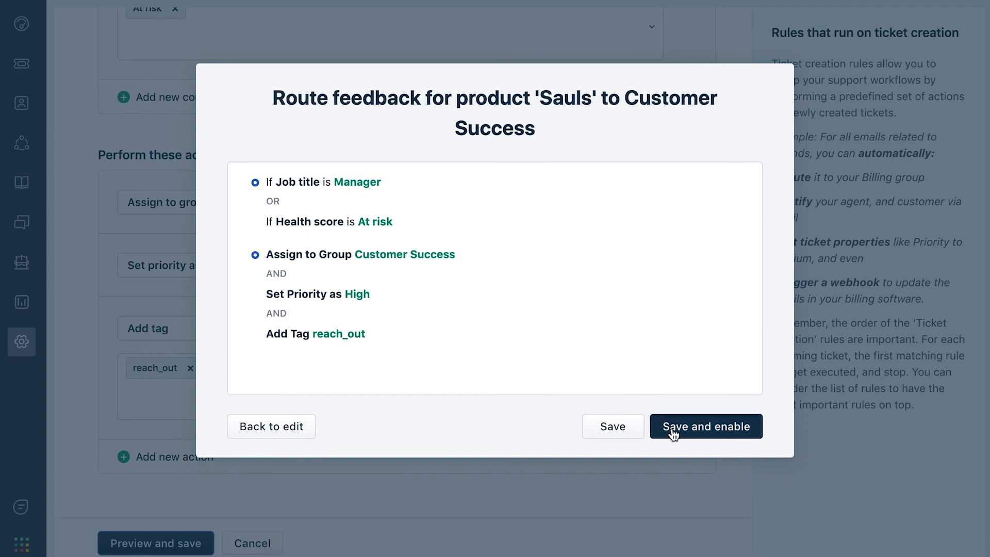
{"action": "left_click", "coordinate": [706, 425]}
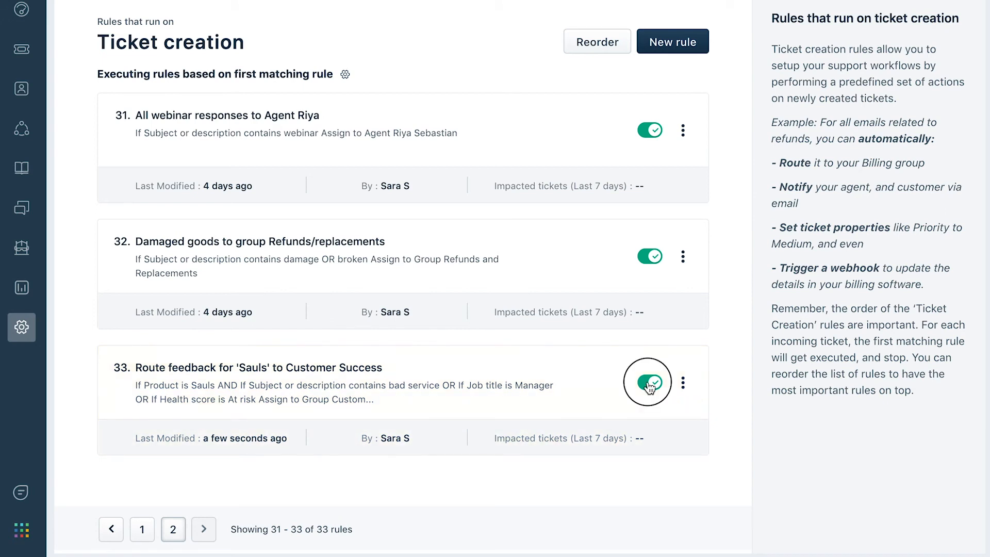
Check the new rule's toggle and return to page 1 of the rules list.
{"action": "left_click", "coordinate": [650, 383]}
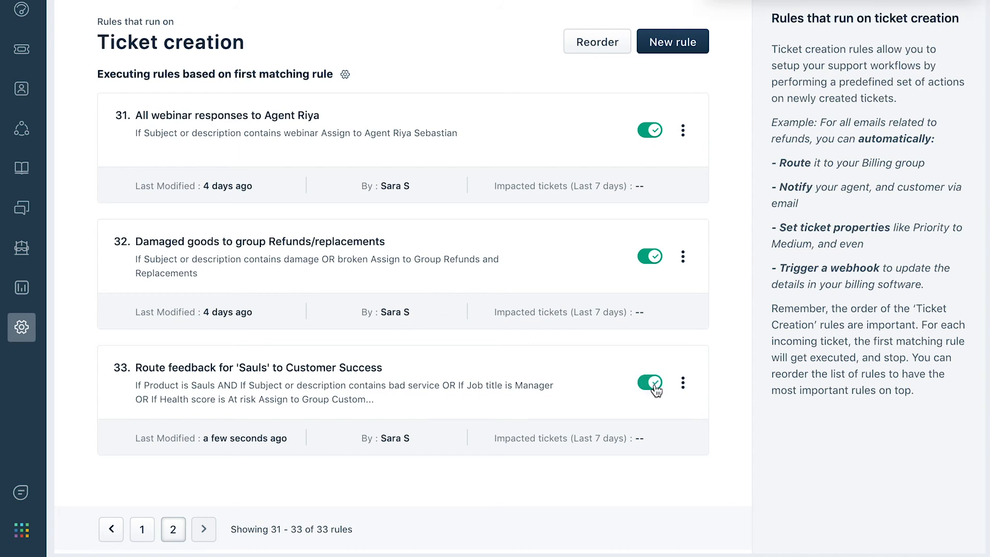
{"action": "left_click", "coordinate": [141, 529]}
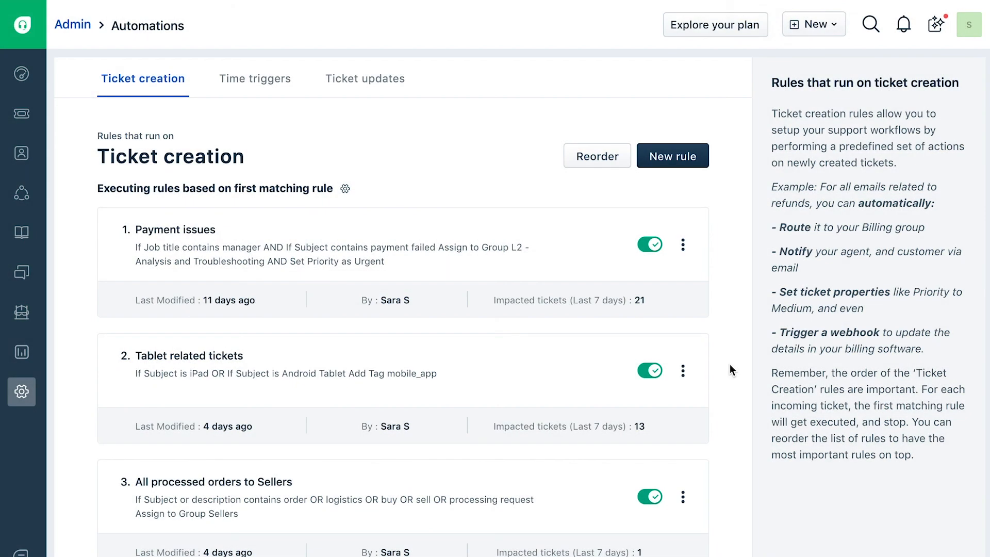
{"action": "mouse_move", "coordinate": [628, 233]}
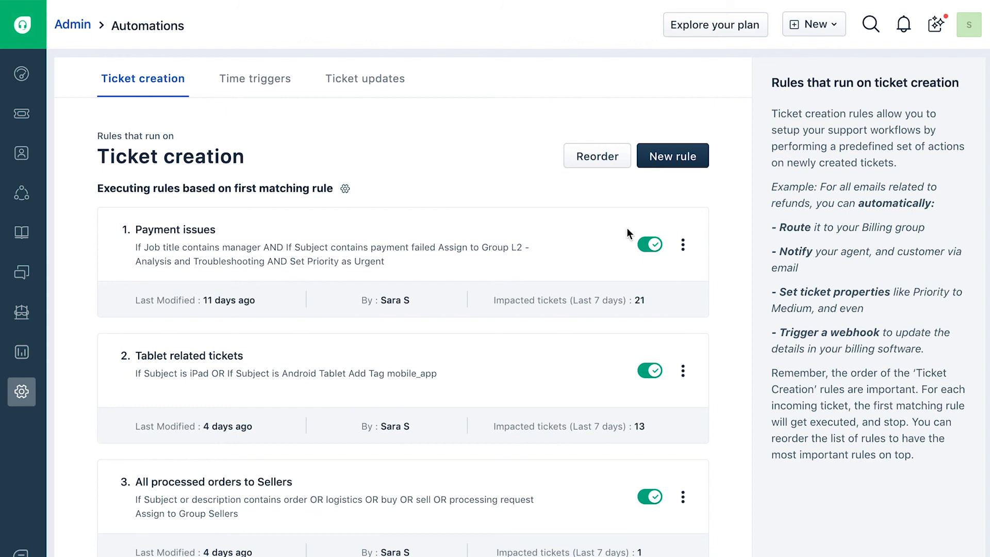
Reorder rules so the Sauls routing rule sits above Payment issues.
{"action": "left_click", "coordinate": [596, 156]}
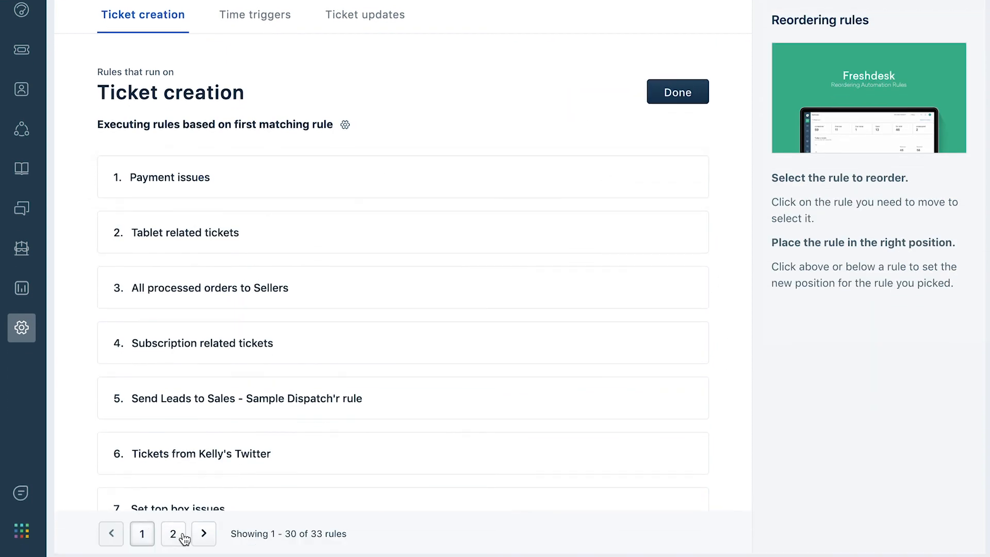
{"action": "left_click", "coordinate": [173, 533]}
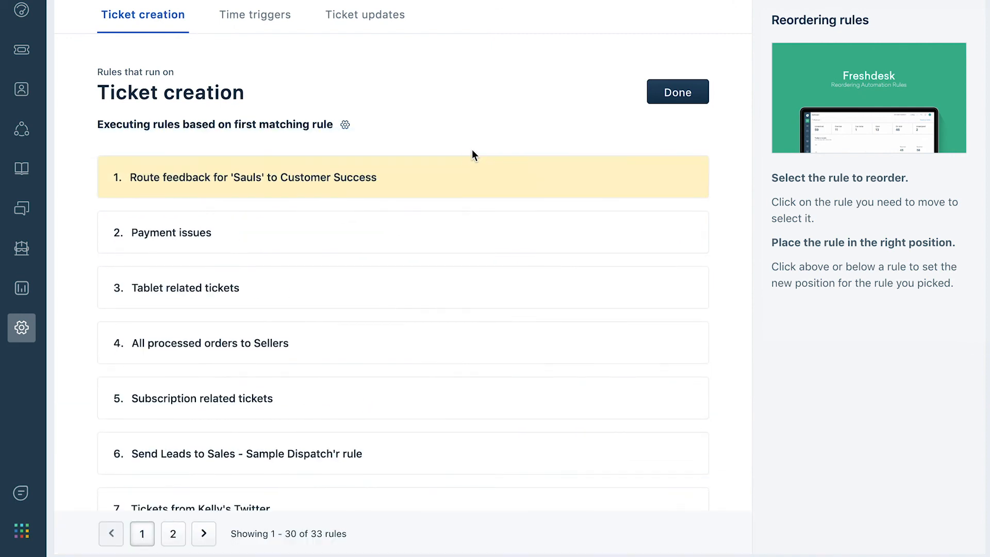
{"action": "left_click", "coordinate": [677, 92]}
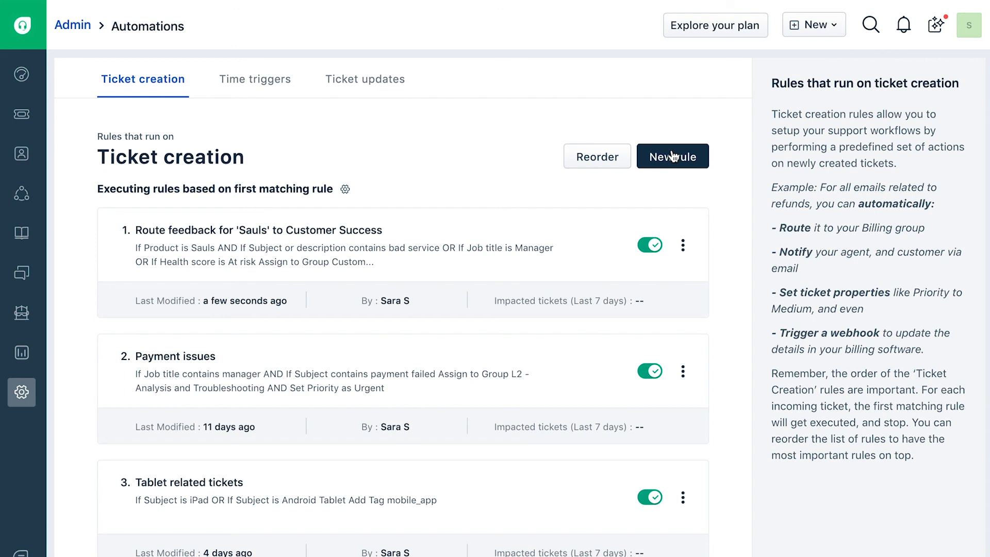
Change the rule execution type to Execute all matching rules and save.
{"action": "left_click", "coordinate": [345, 189]}
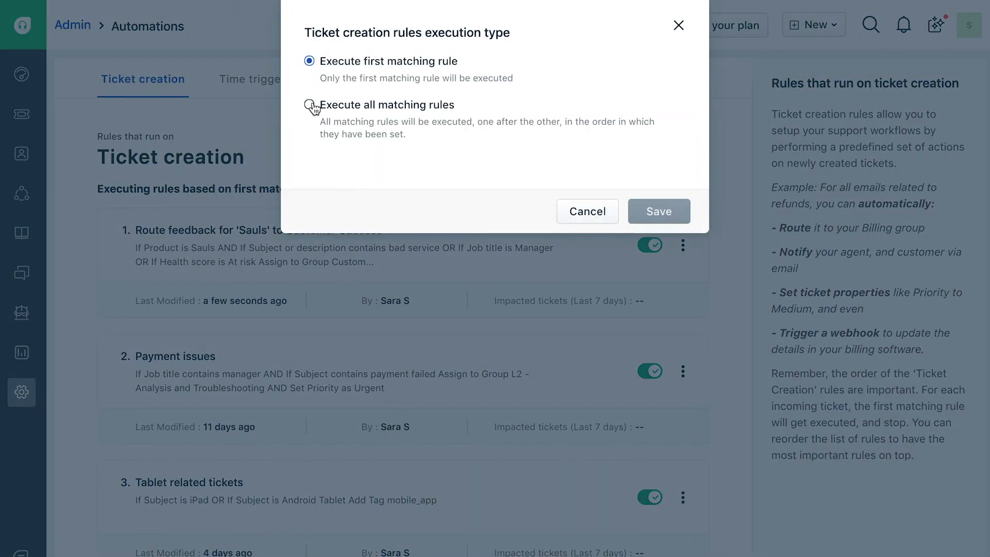
{"action": "left_click", "coordinate": [310, 104]}
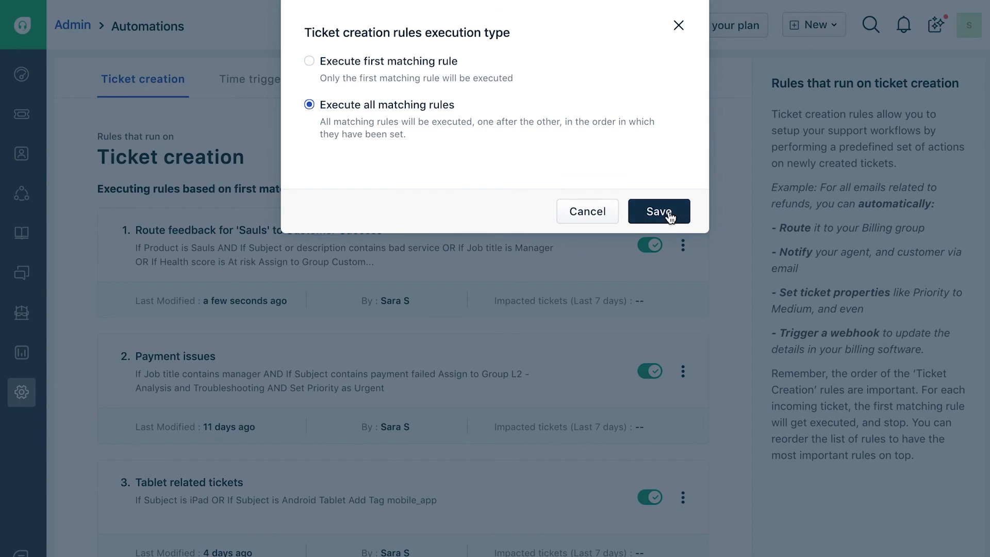
{"action": "left_click", "coordinate": [658, 211]}
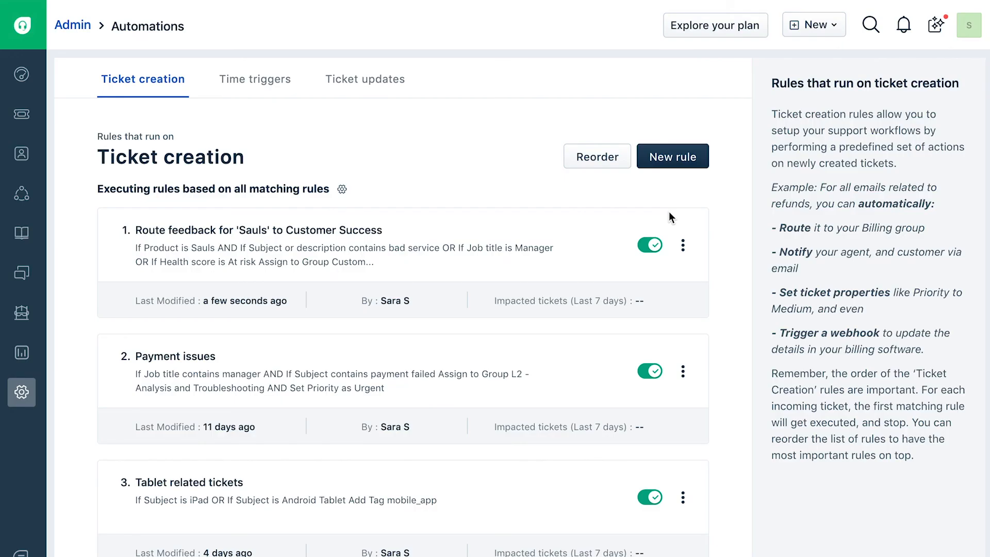